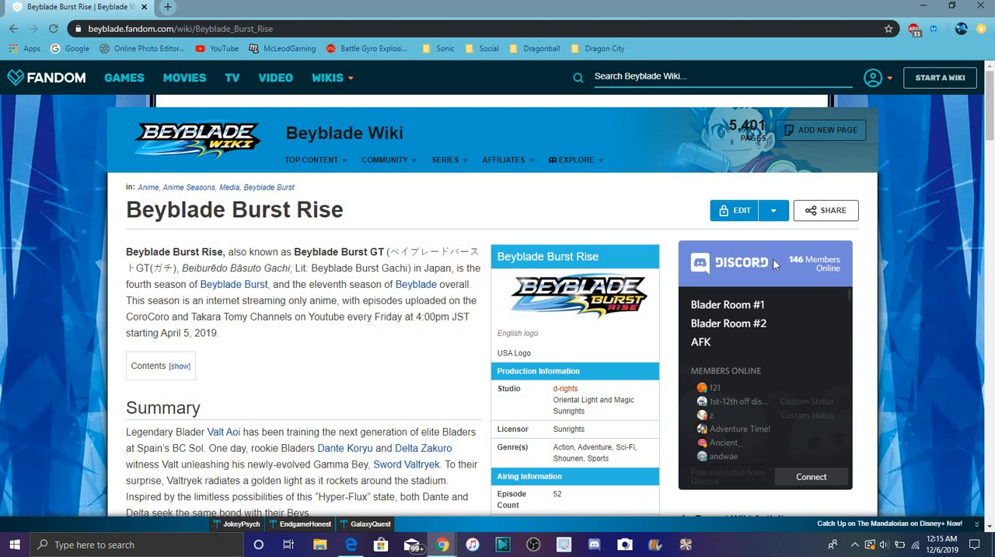
pyautogui.moveTo(659, 225)
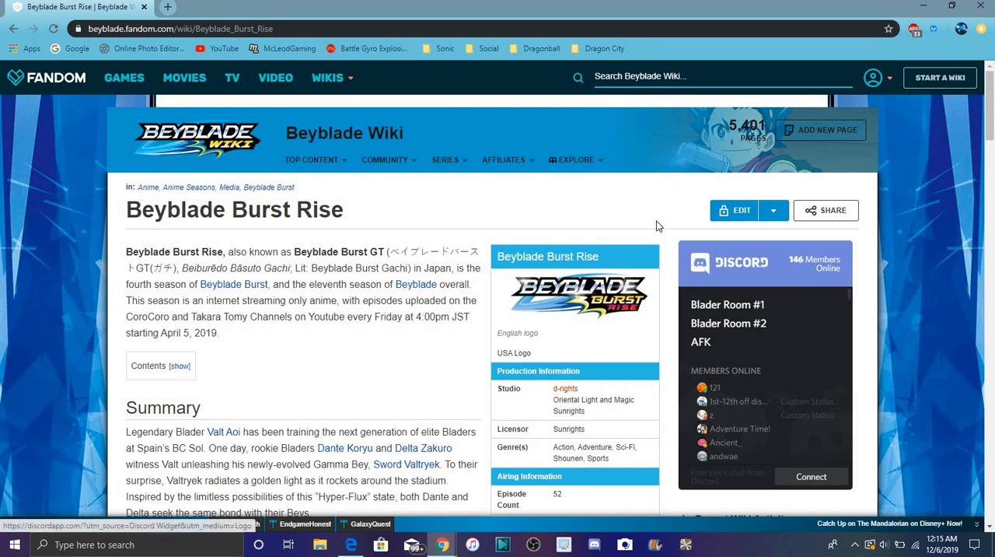
pyautogui.scroll(-3)
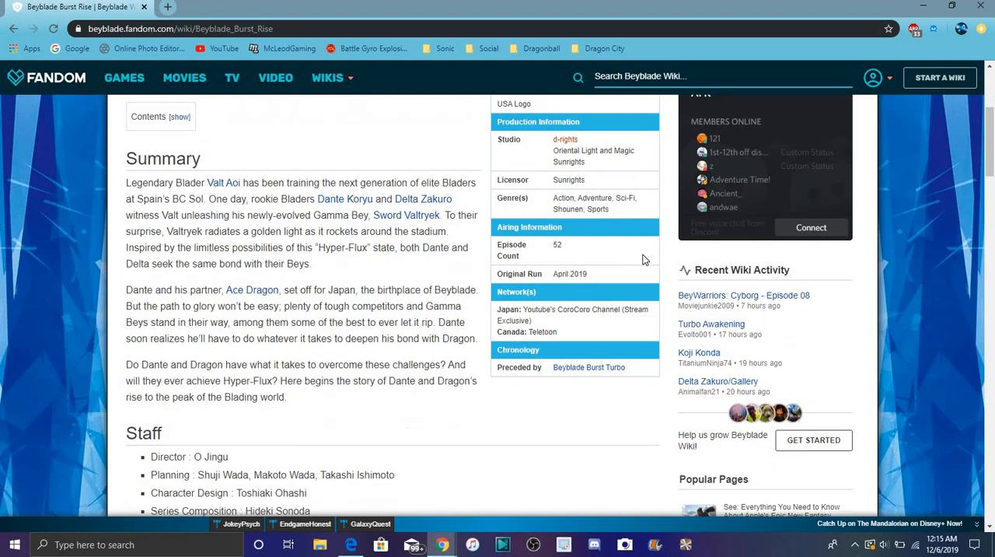
pyautogui.scroll(3)
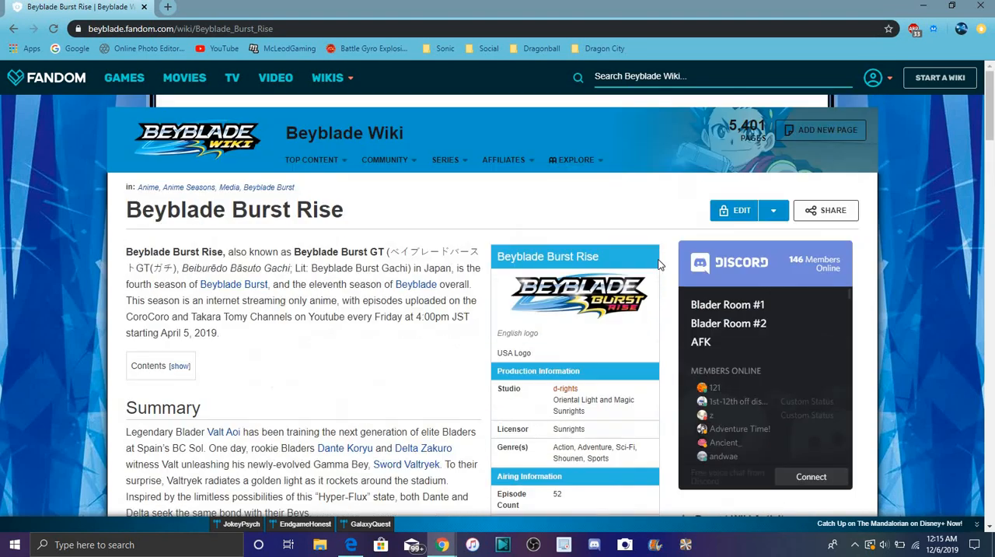
pyautogui.scroll(-3)
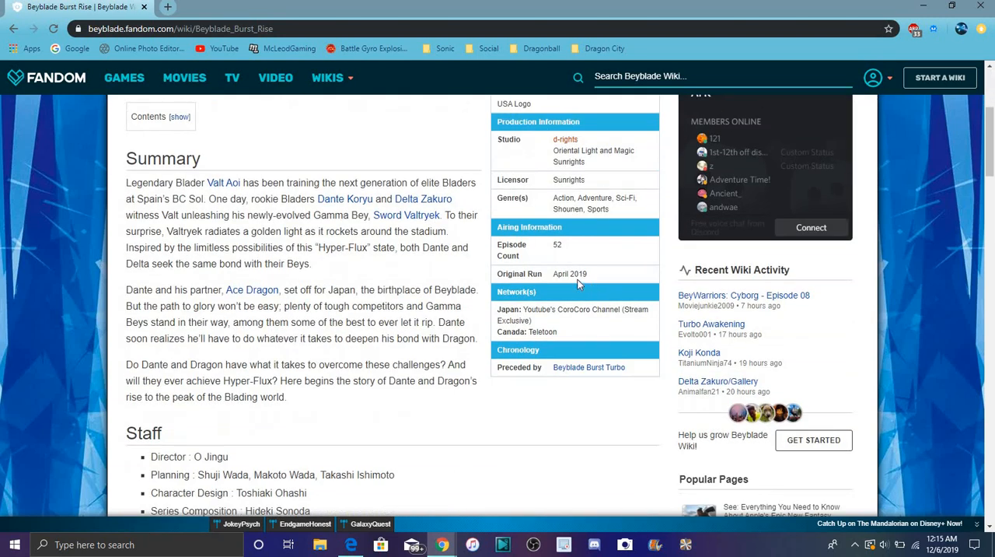
pyautogui.scroll(-3)
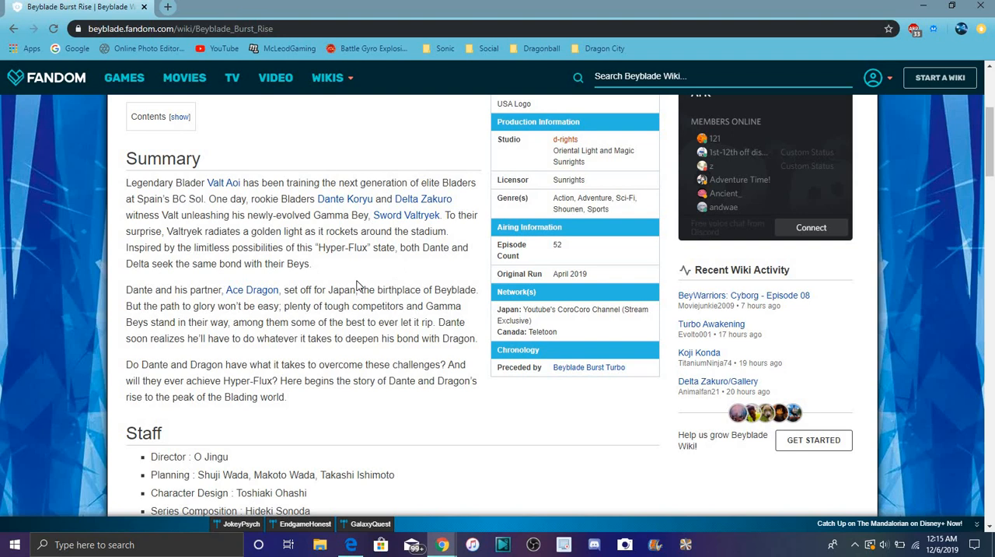
pyautogui.moveTo(449, 169)
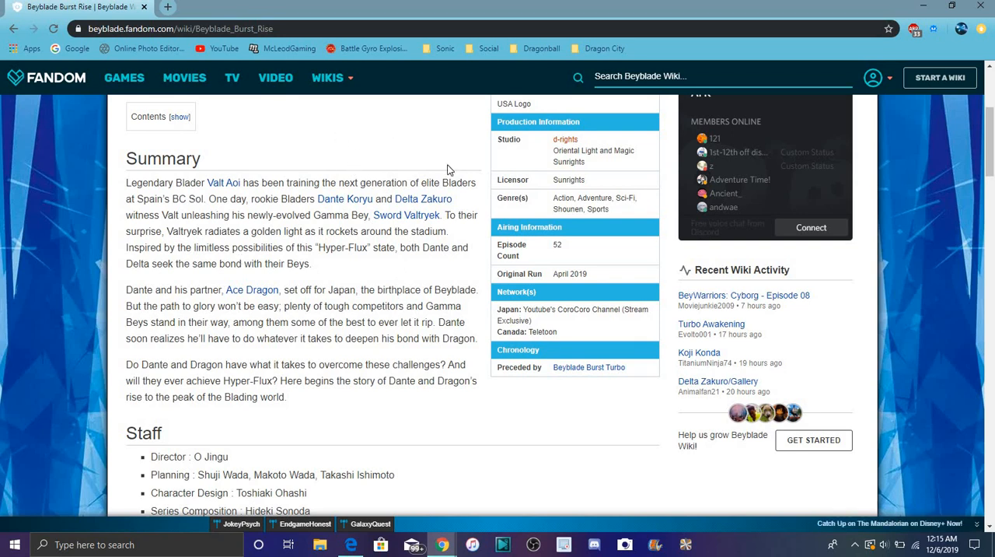
pyautogui.moveTo(424, 133)
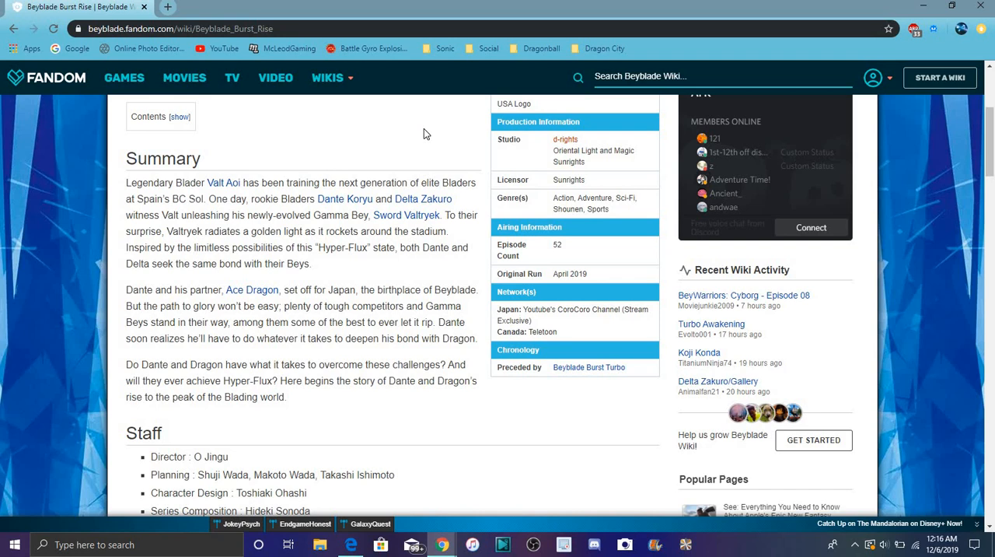
pyautogui.moveTo(516, 184)
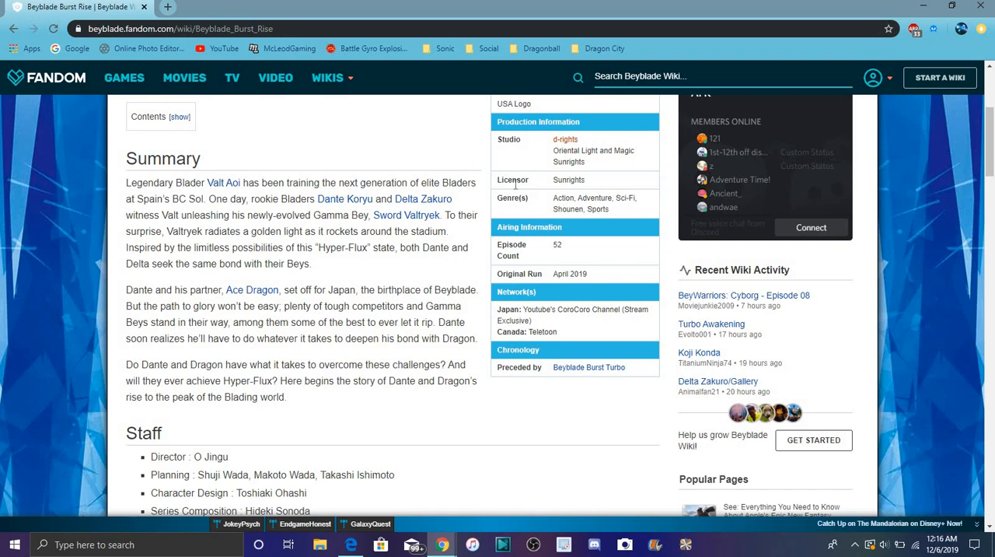
pyautogui.scroll(-3)
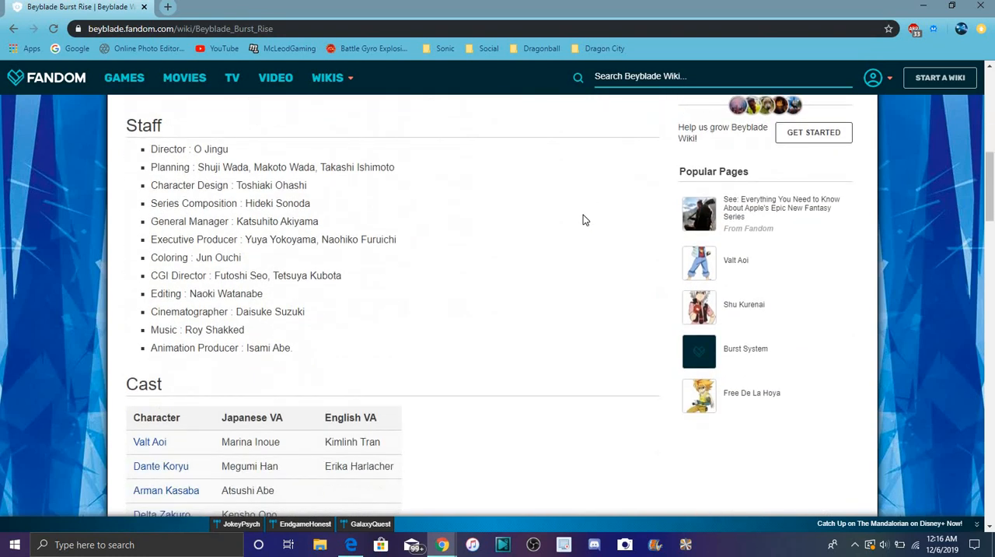
pyautogui.scroll(-3)
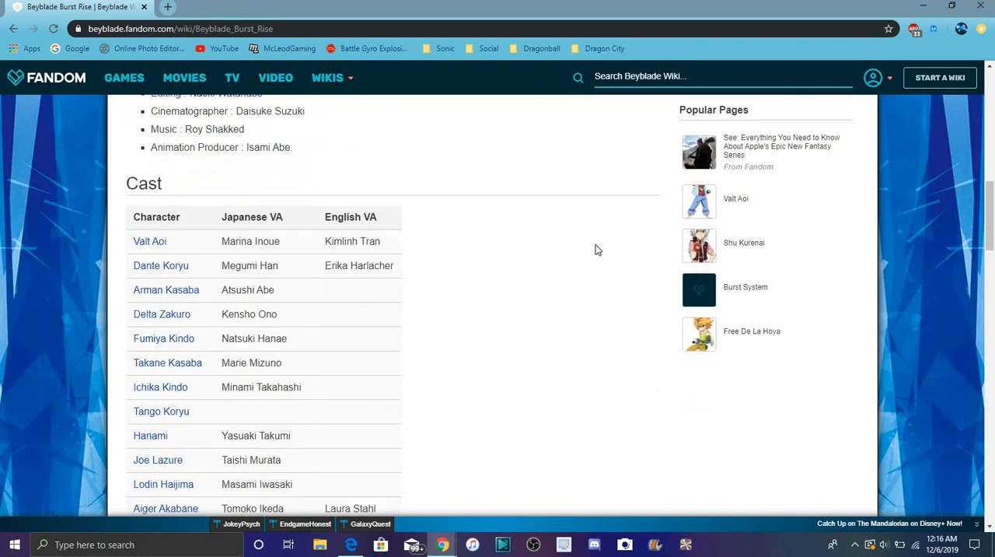
pyautogui.scroll(-3)
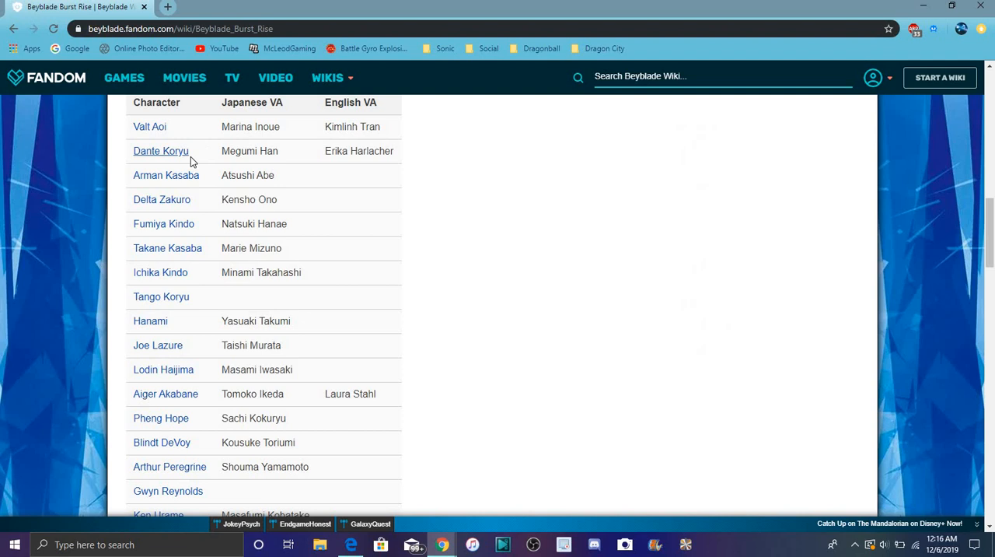
pyautogui.moveTo(150, 127)
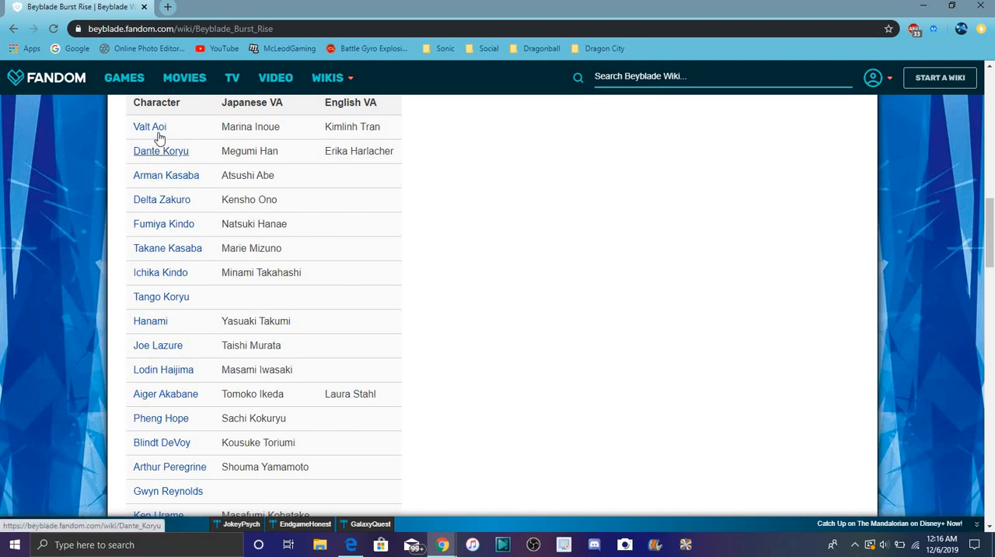
pyautogui.moveTo(500, 248)
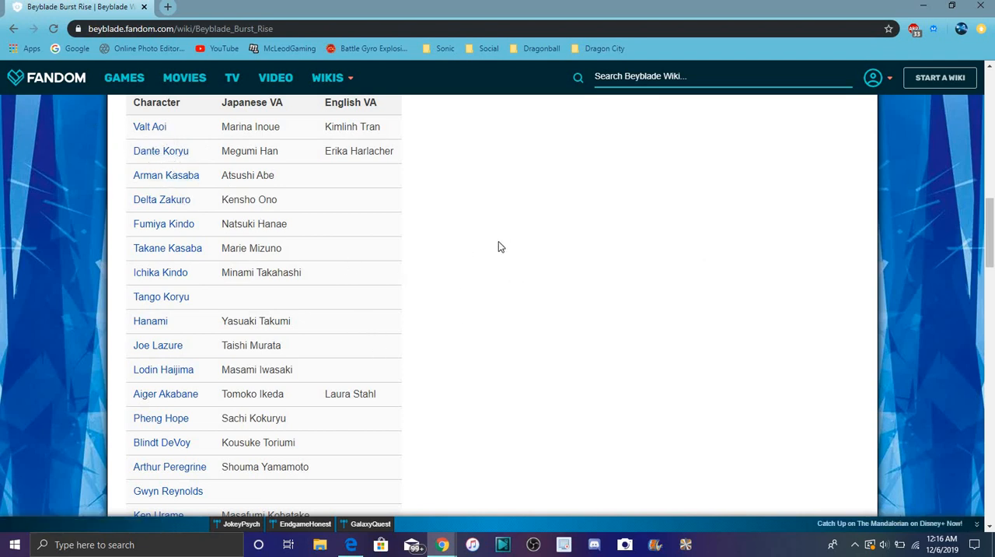
pyautogui.moveTo(686, 310)
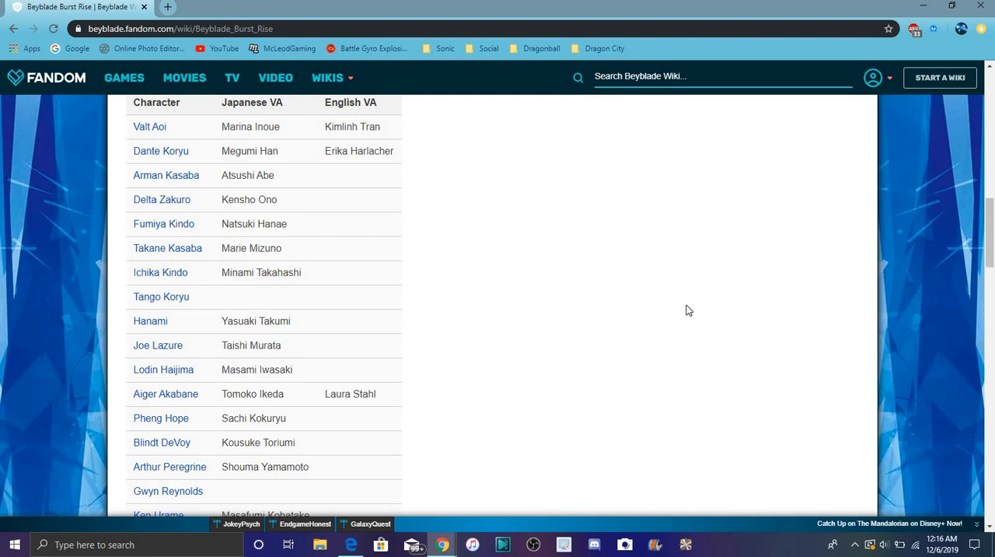
pyautogui.moveTo(645, 274)
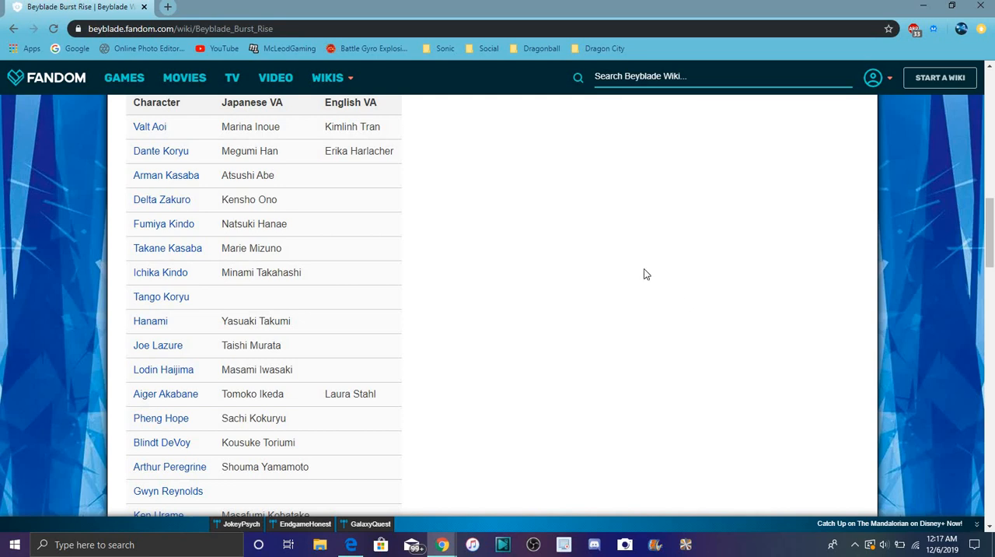
pyautogui.moveTo(483, 321)
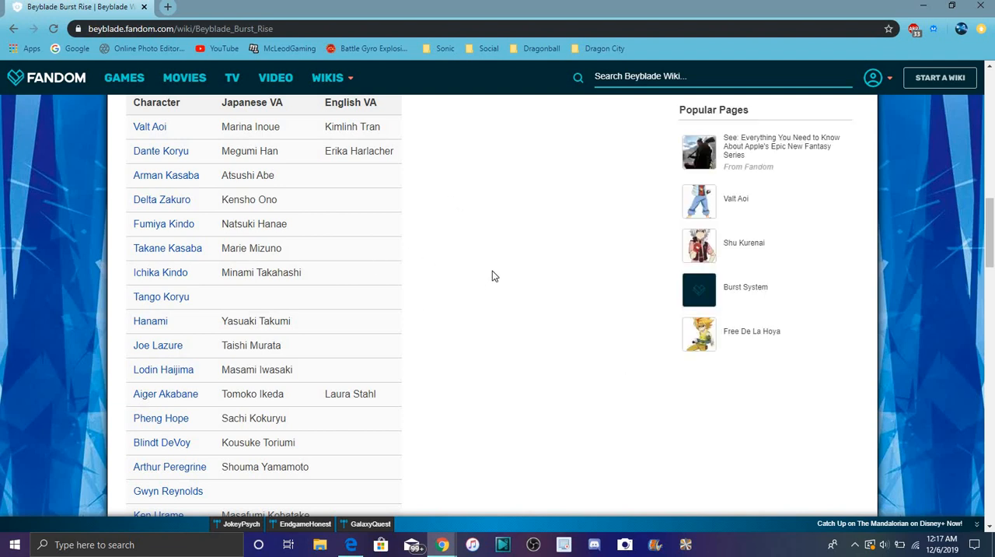
pyautogui.scroll(-3)
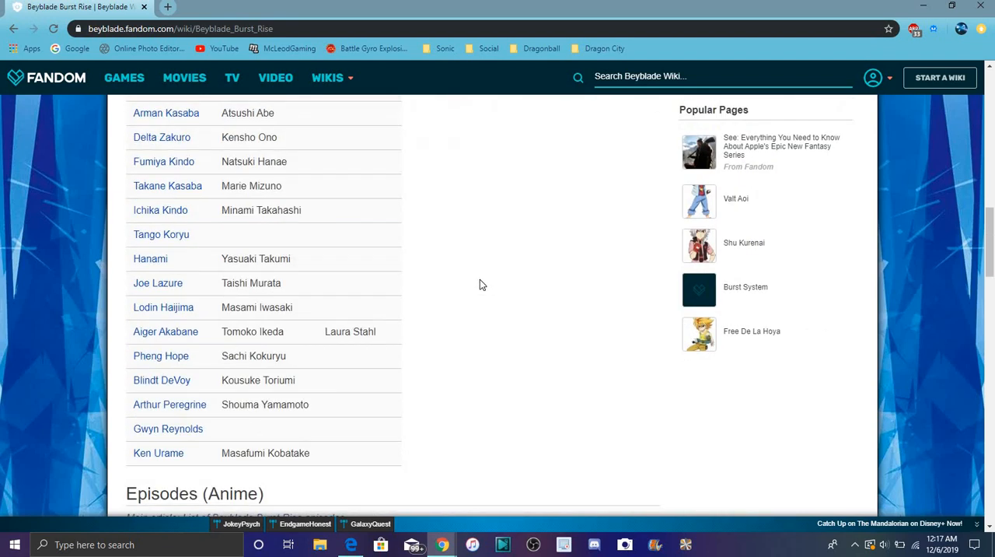
pyautogui.scroll(-3)
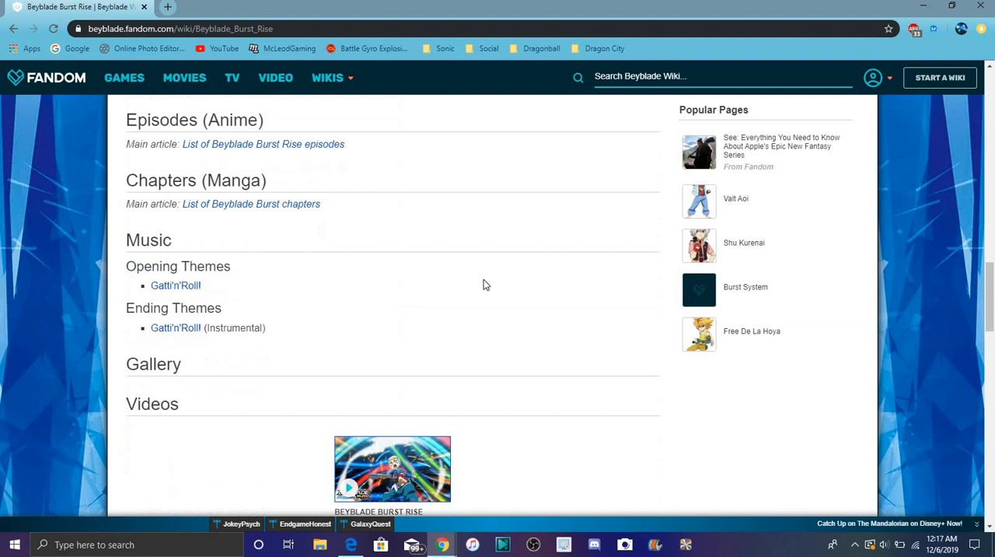
pyautogui.scroll(-3)
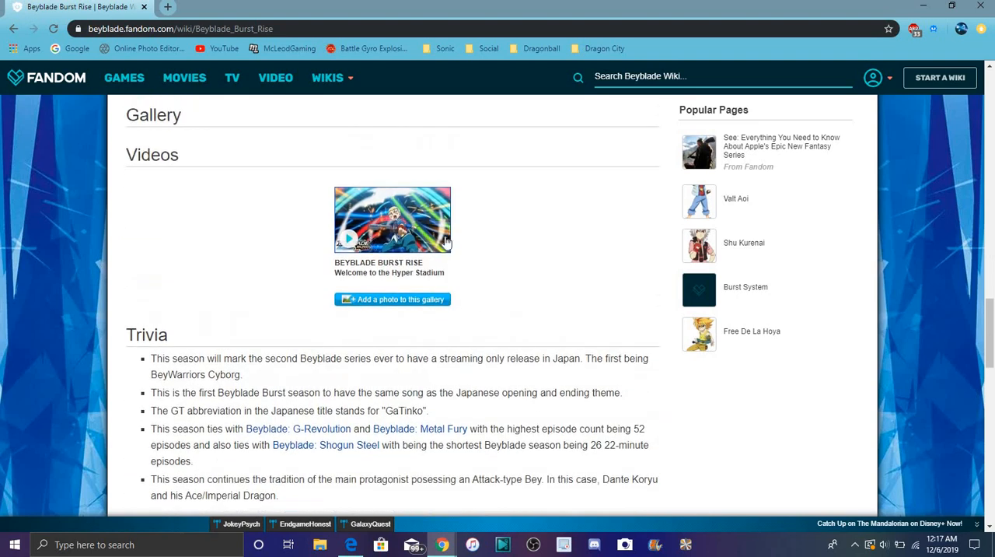
pyautogui.moveTo(598, 262)
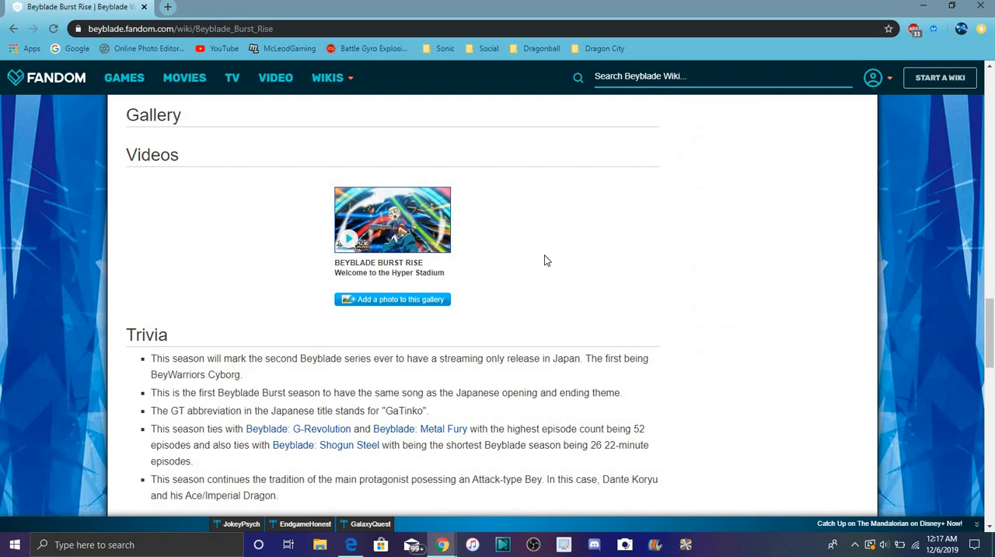
pyautogui.moveTo(573, 239)
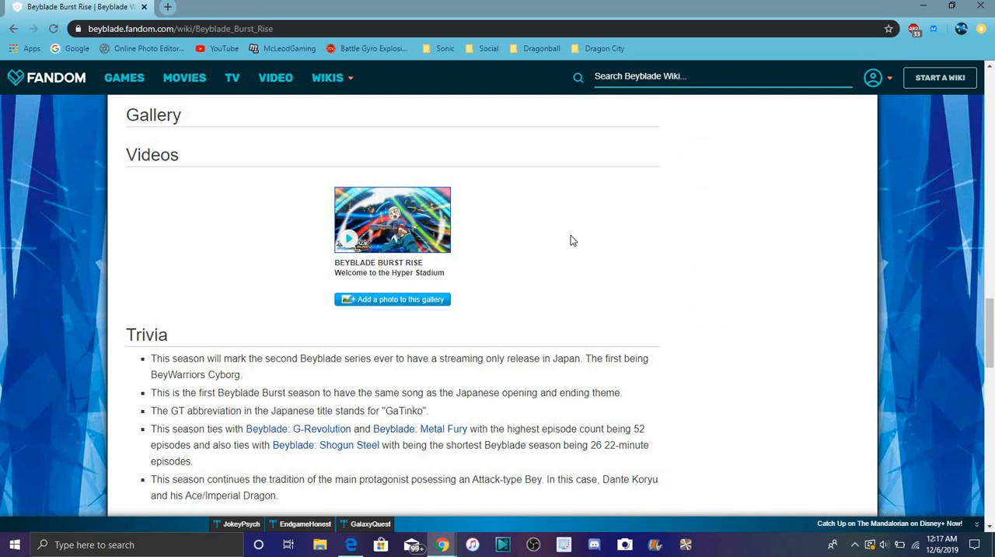
pyautogui.moveTo(574, 247)
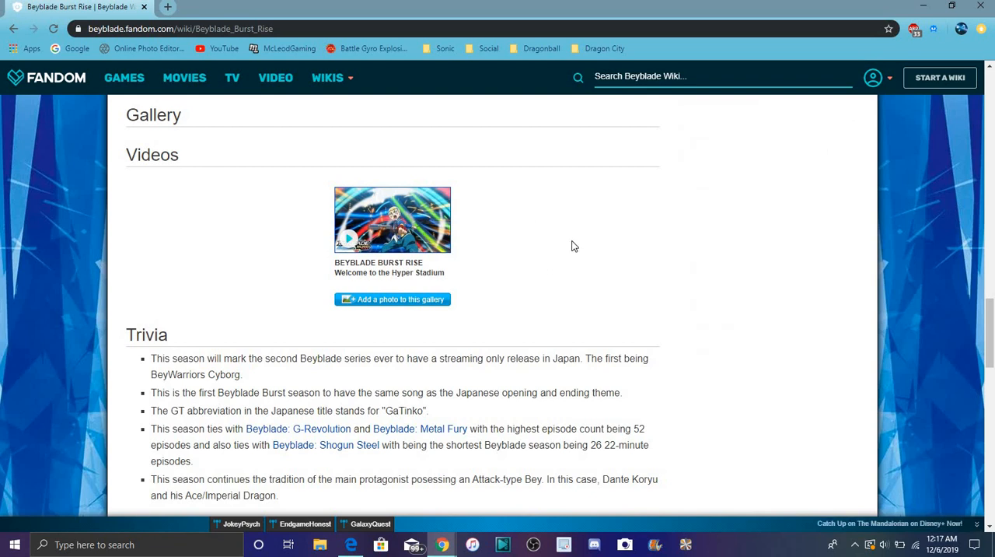
pyautogui.moveTo(566, 234)
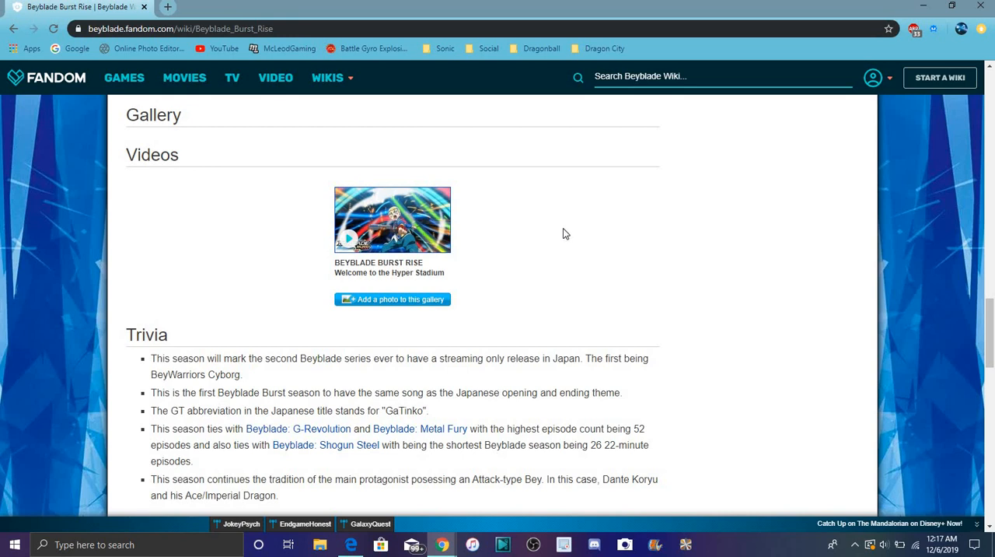
pyautogui.moveTo(566, 233)
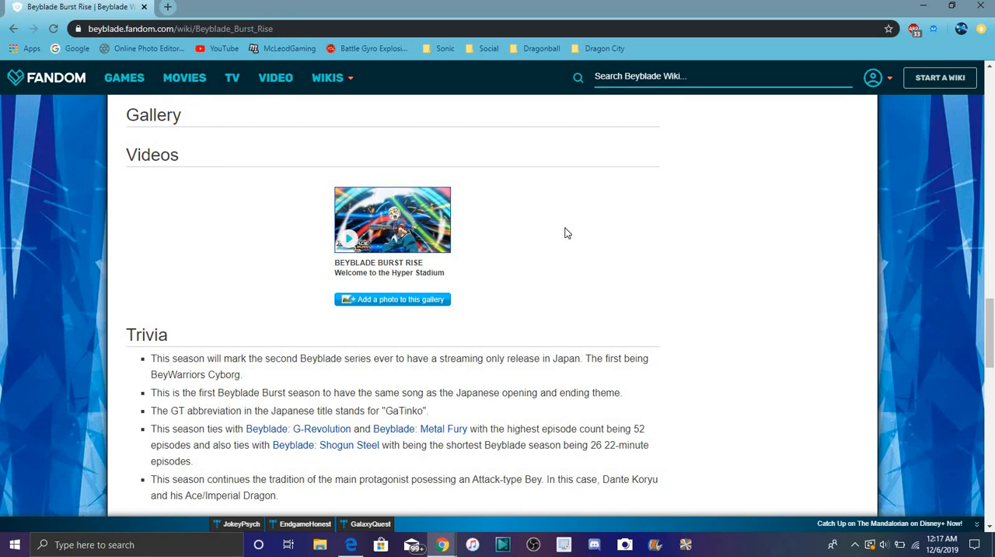
pyautogui.moveTo(411, 303)
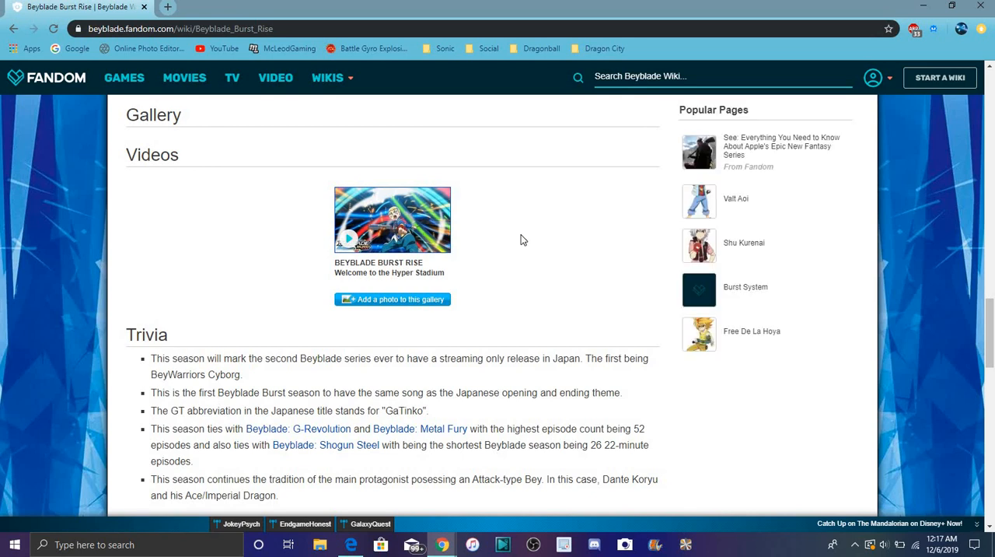
pyautogui.moveTo(562, 249)
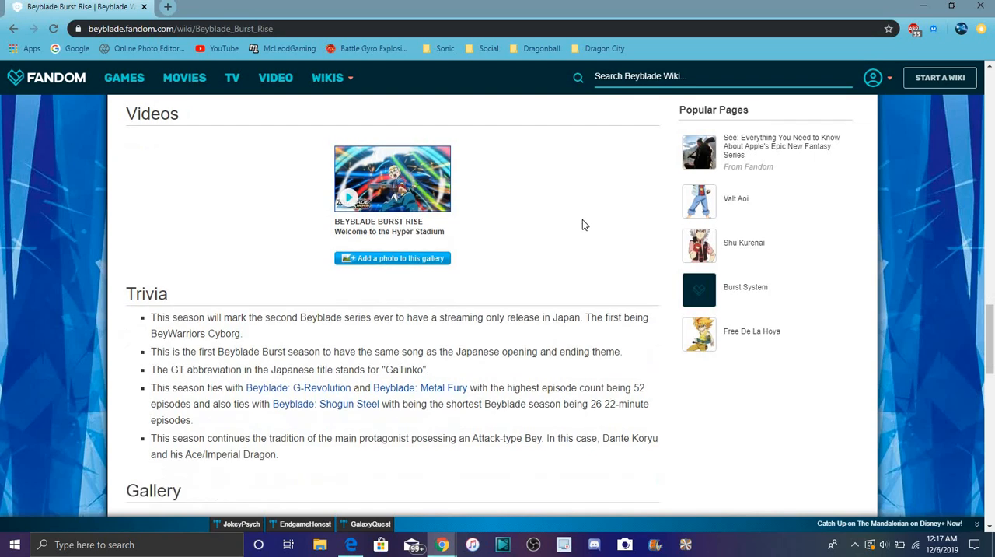
pyautogui.scroll(-3)
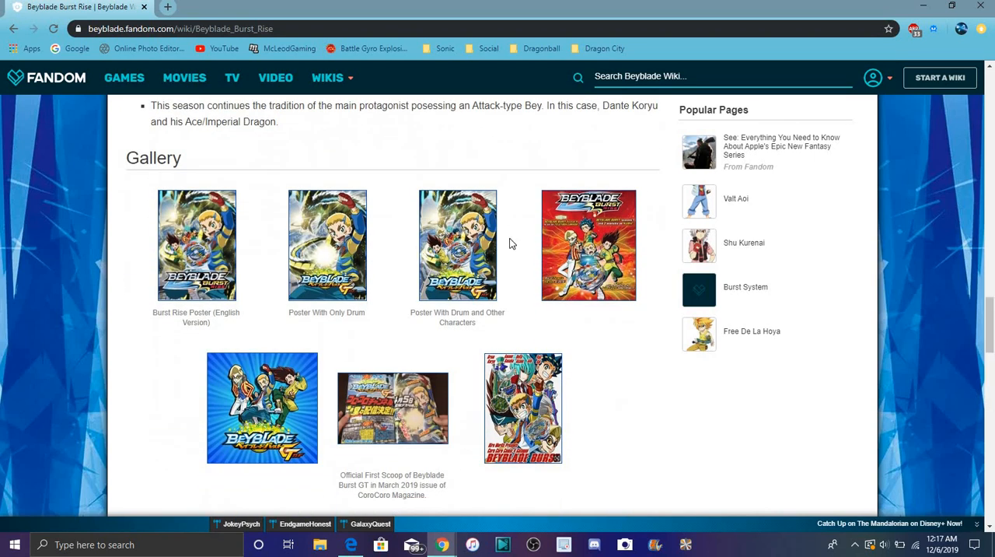
pyautogui.scroll(-3)
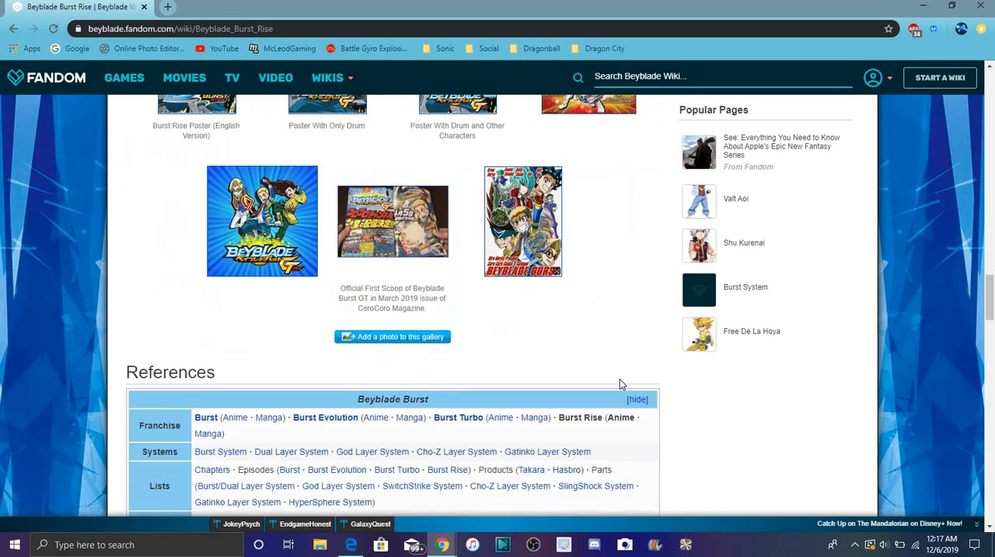
pyautogui.scroll(-3)
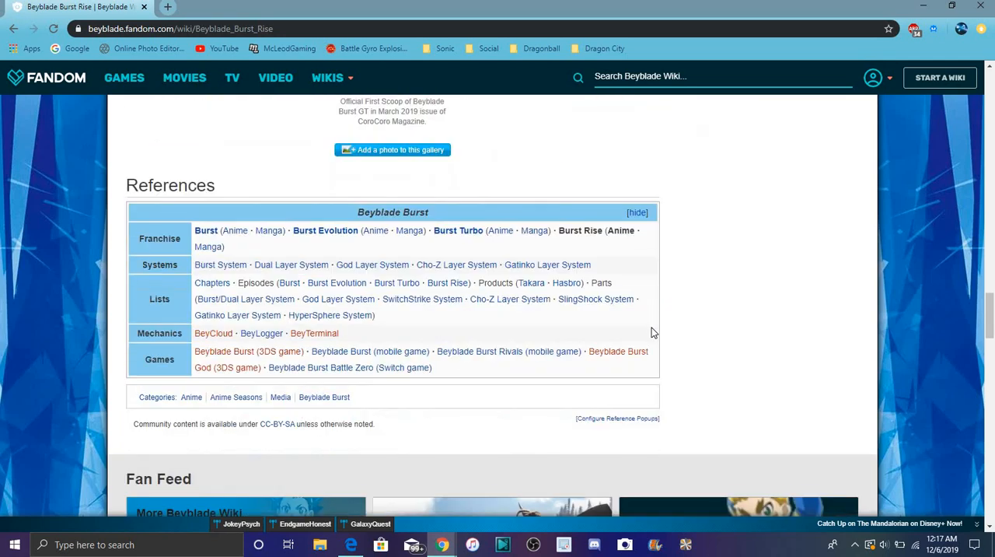
pyautogui.moveTo(740, 318)
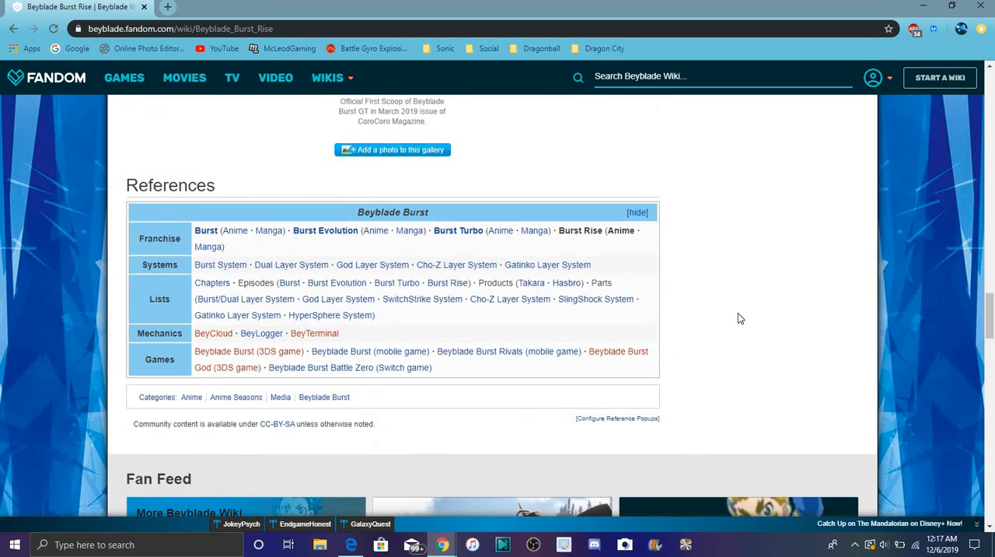
pyautogui.moveTo(435, 293)
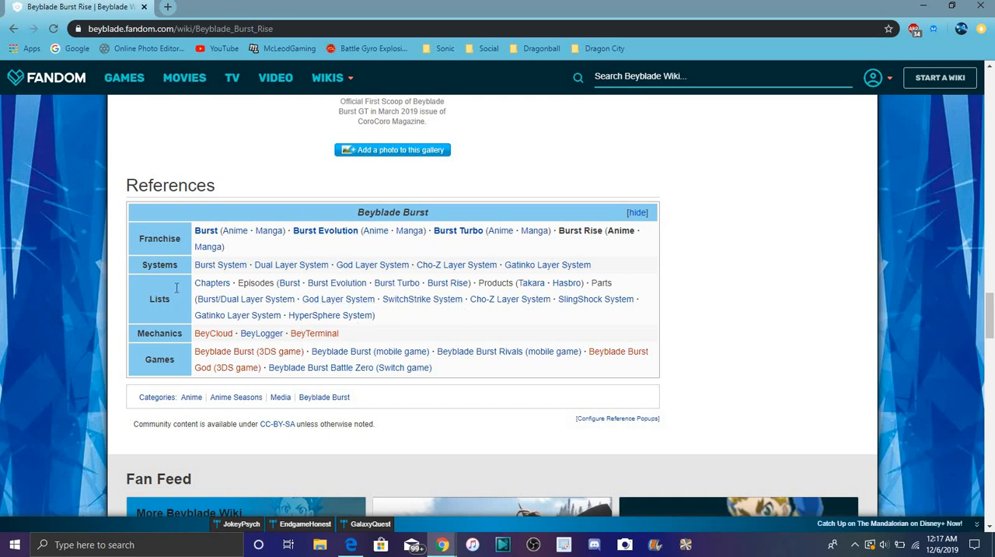
pyautogui.moveTo(525, 338)
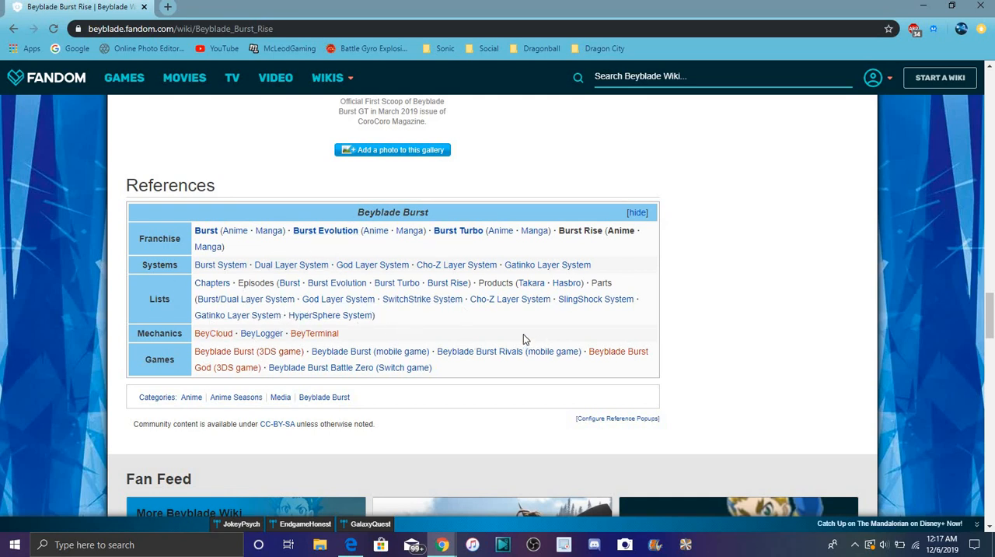
pyautogui.scroll(-3)
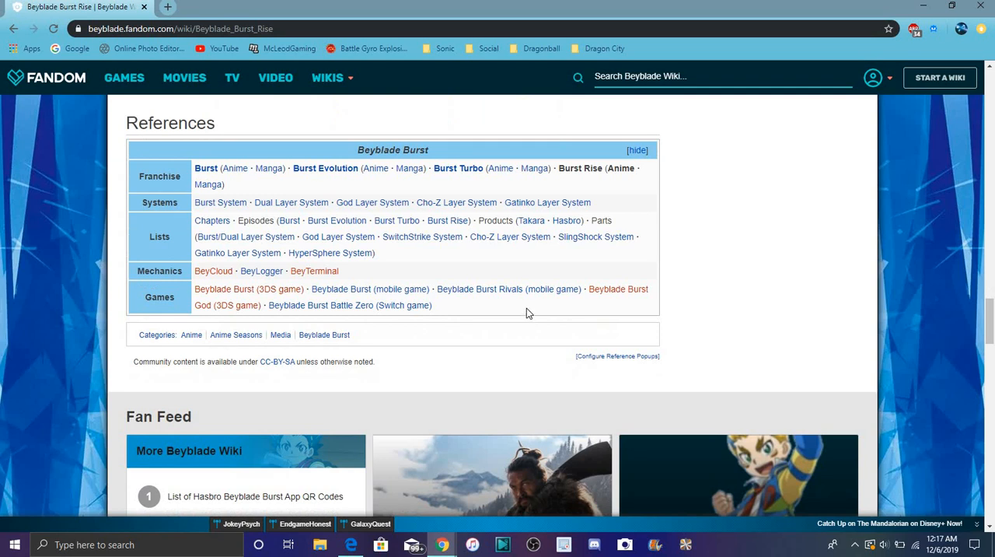
pyautogui.scroll(-3)
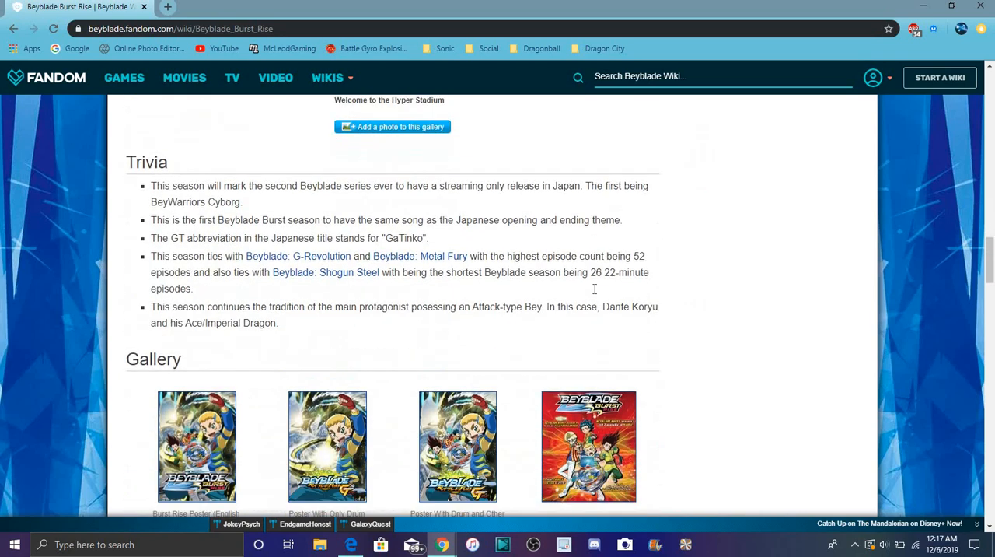
pyautogui.scroll(-3)
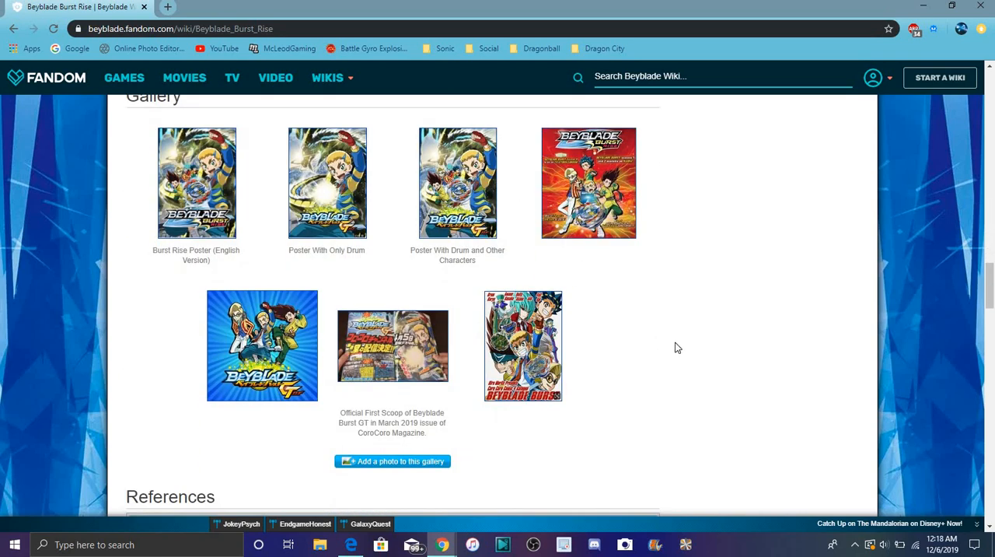
pyautogui.moveTo(674, 323)
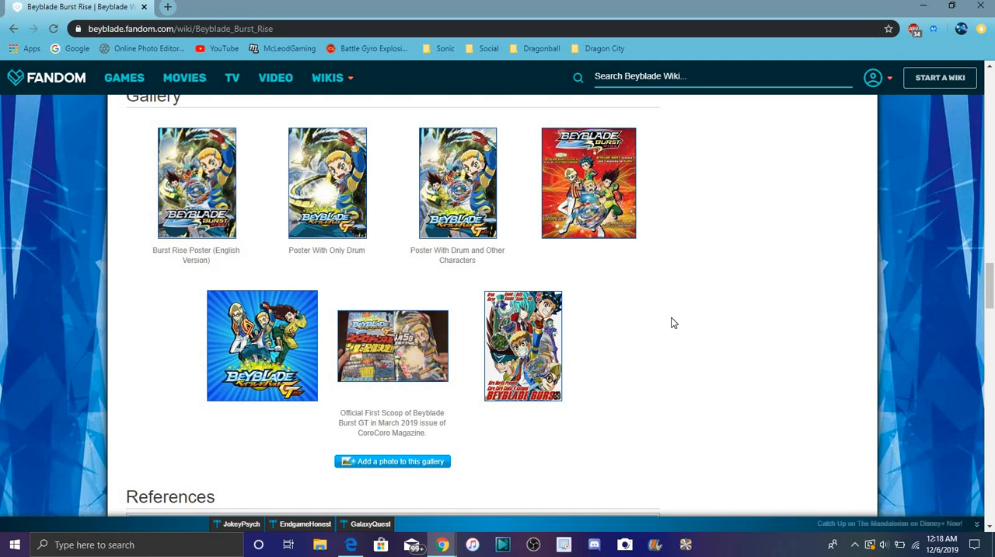